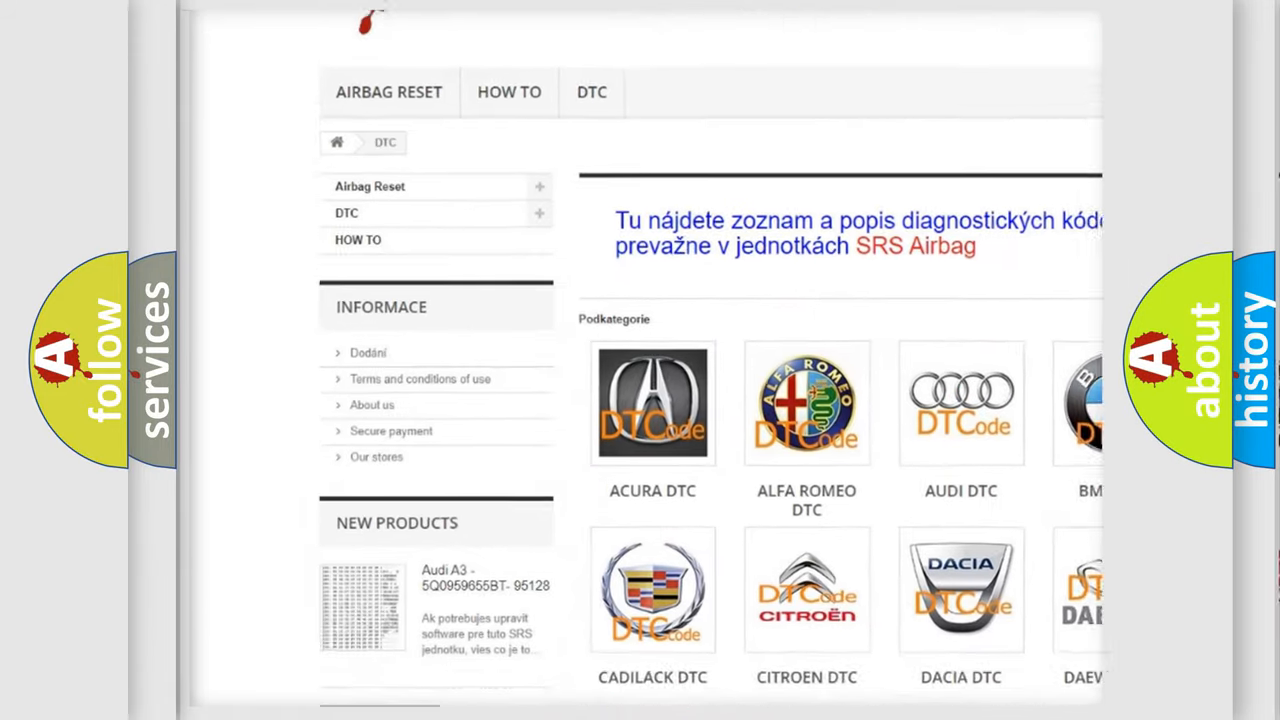
pyautogui.scroll(-3)
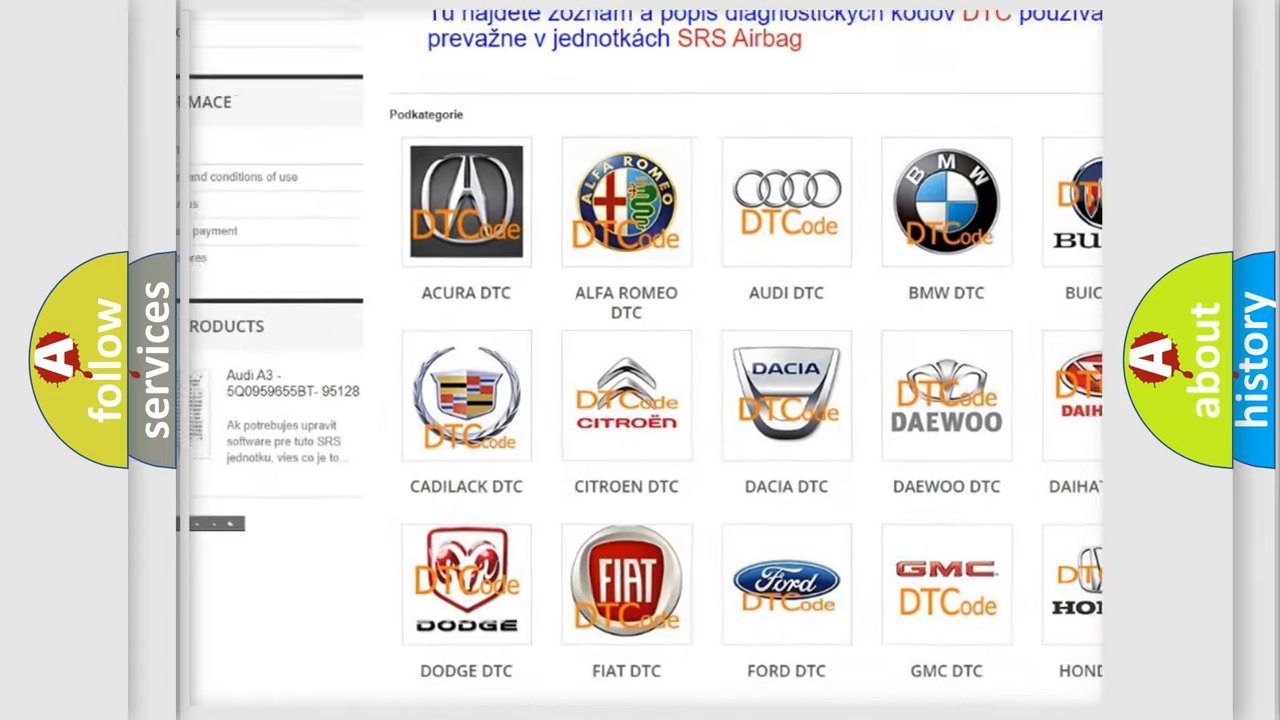